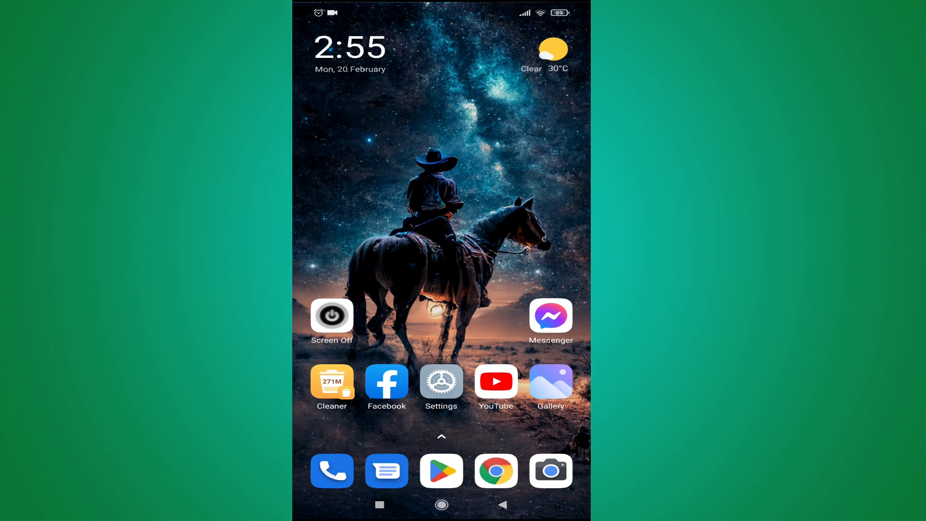
# Launch Discord from the home screen to reach its welcome screen.
pyautogui.click(441, 471)
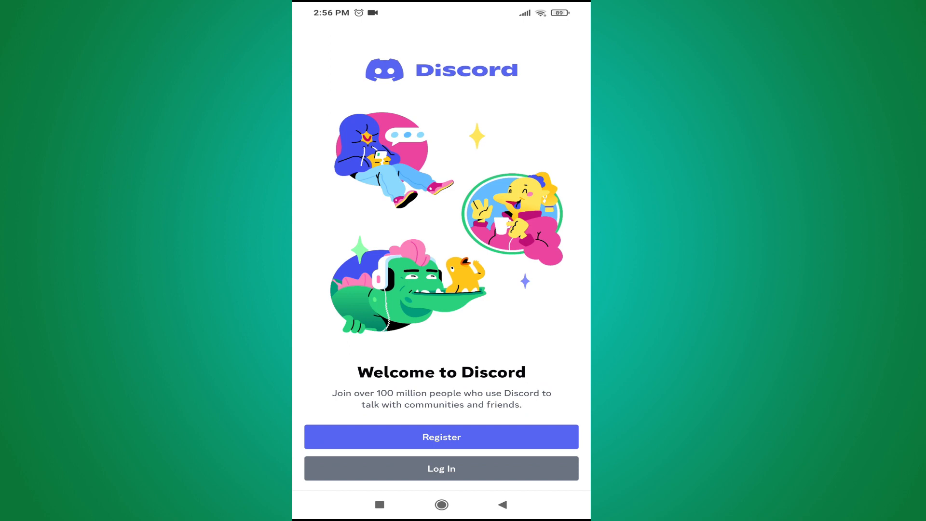
# Choose Register to begin creating a new Discord account.
pyautogui.click(441, 437)
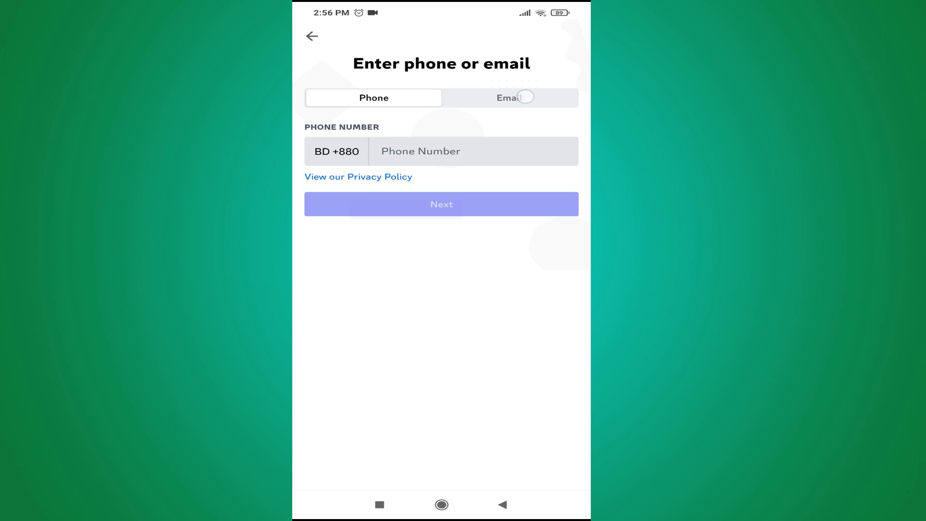
pyautogui.click(509, 97)
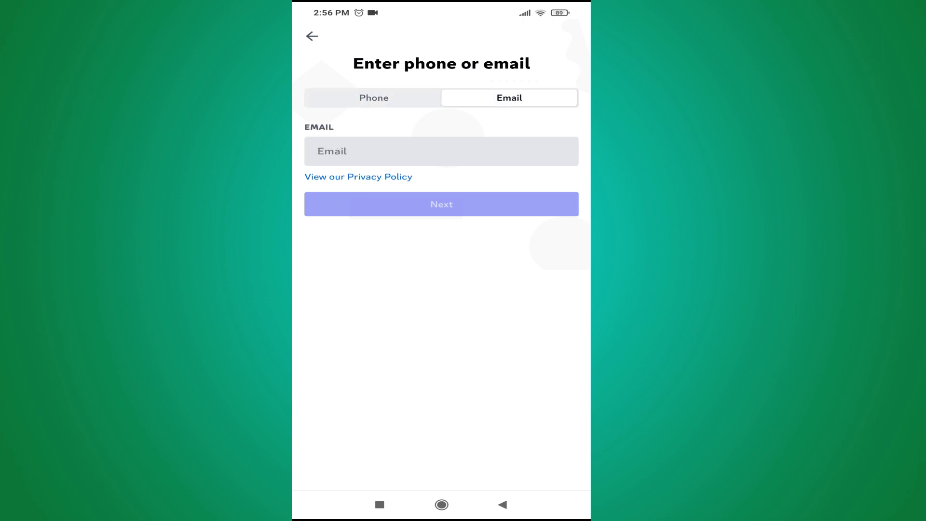
pyautogui.click(441, 151)
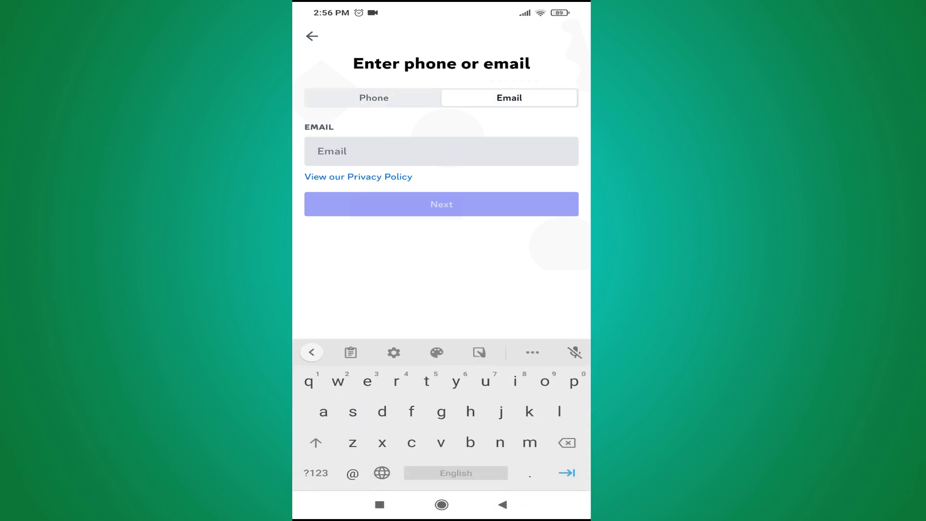
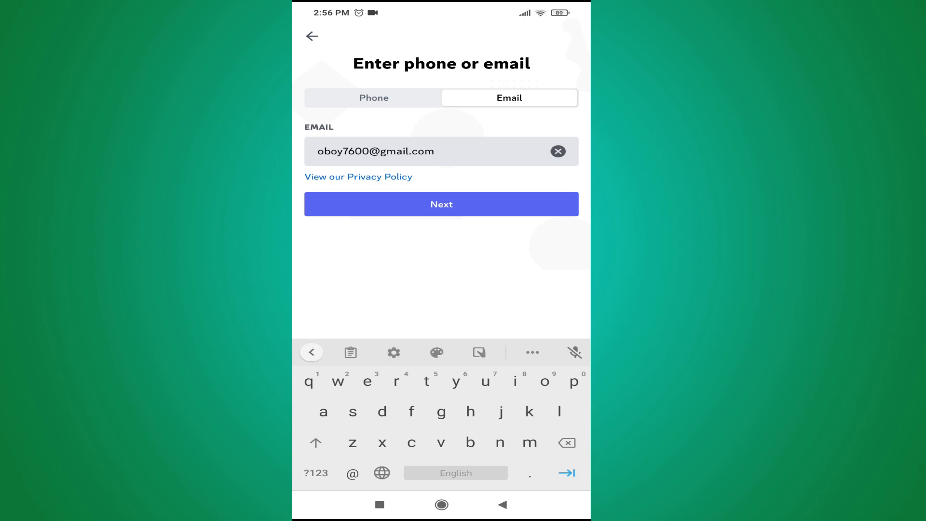
pyautogui.click(441, 203)
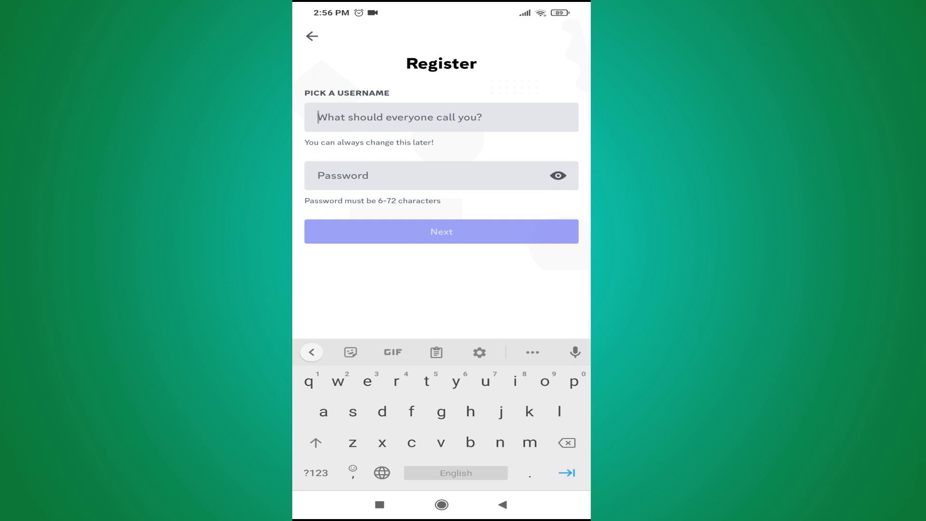
pyautogui.write('oboyo')
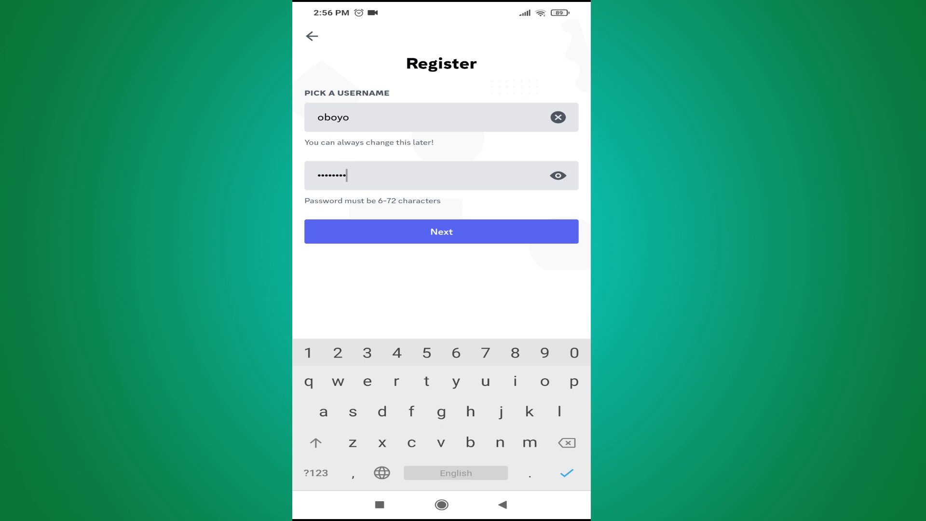
pyautogui.click(441, 231)
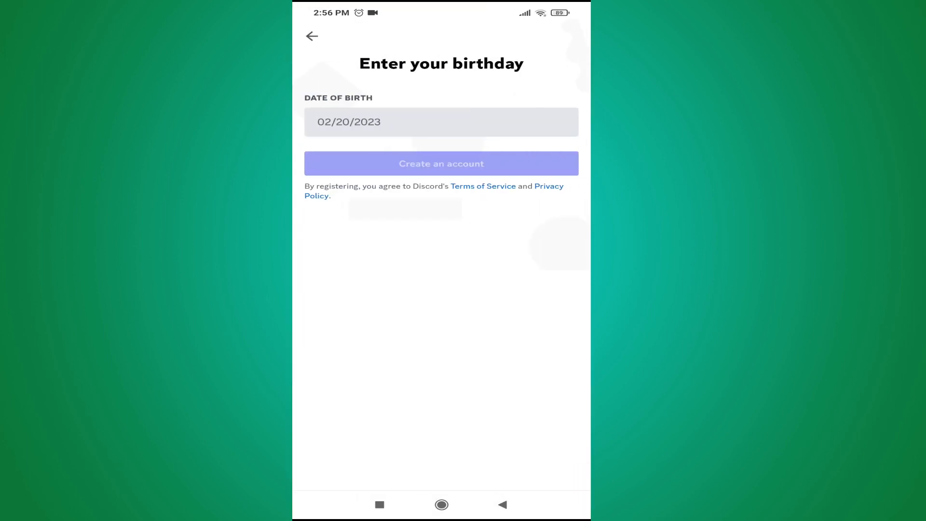
# Set the date of birth to 02/20/2000 and create the account.
pyautogui.click(441, 122)
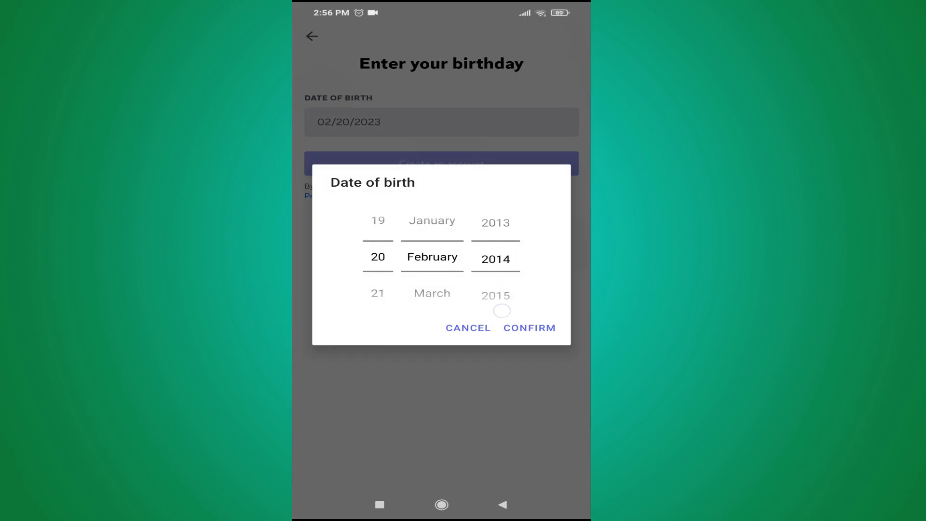
pyautogui.click(529, 328)
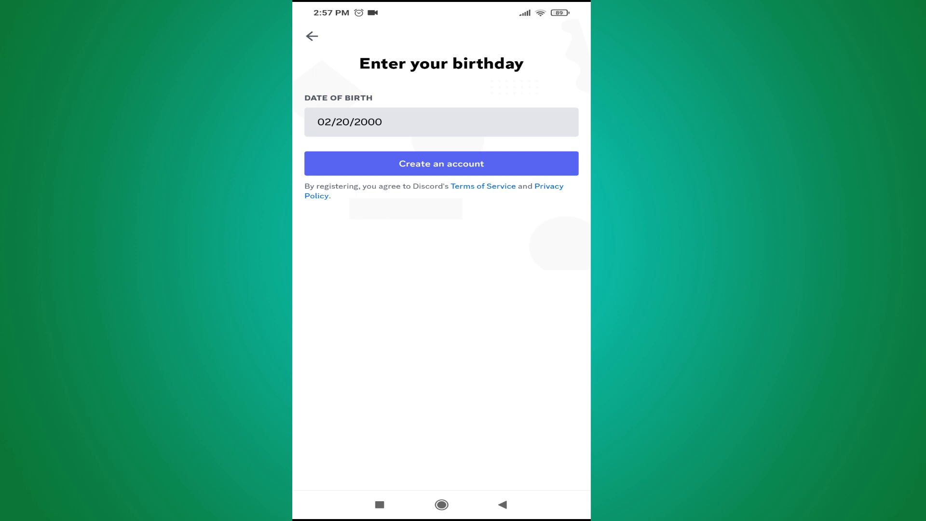
pyautogui.click(441, 163)
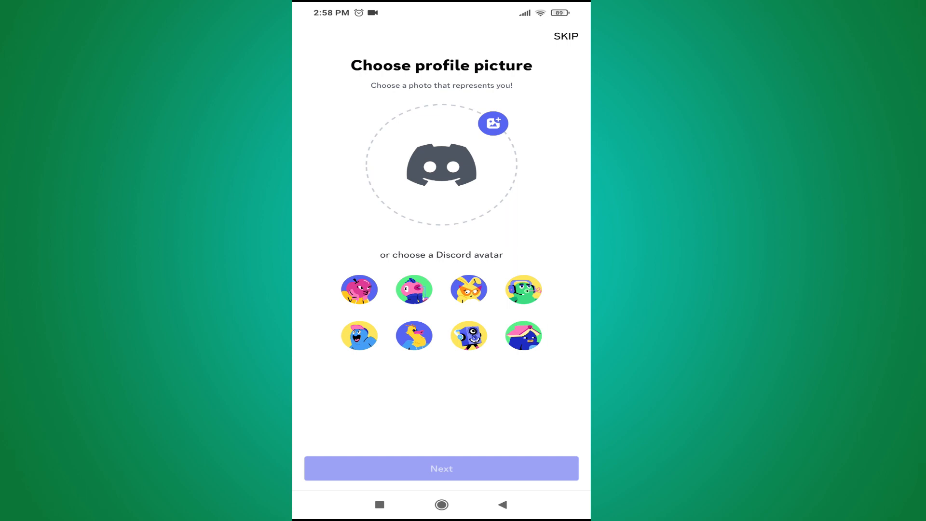
# Pick the yellow speaker avatar and disable search by email or phone number.
pyautogui.click(469, 335)
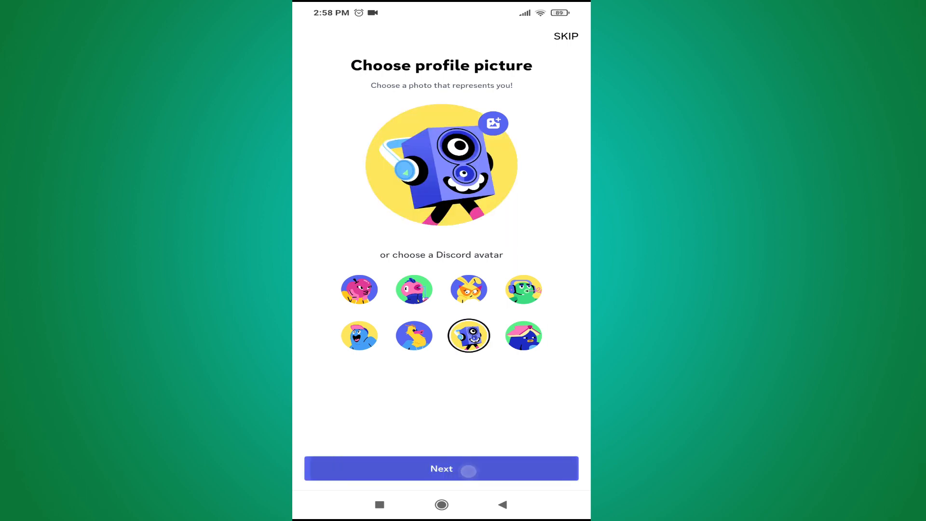
pyautogui.click(441, 469)
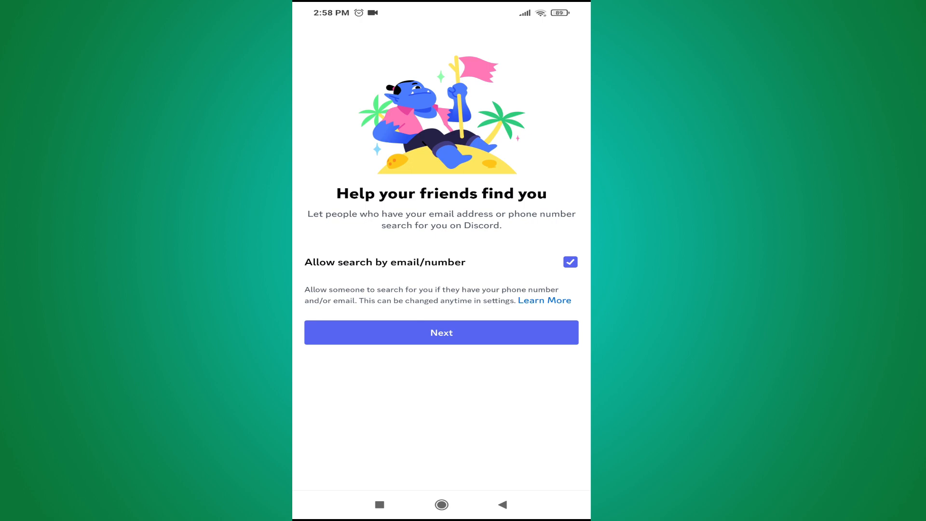
pyautogui.click(569, 262)
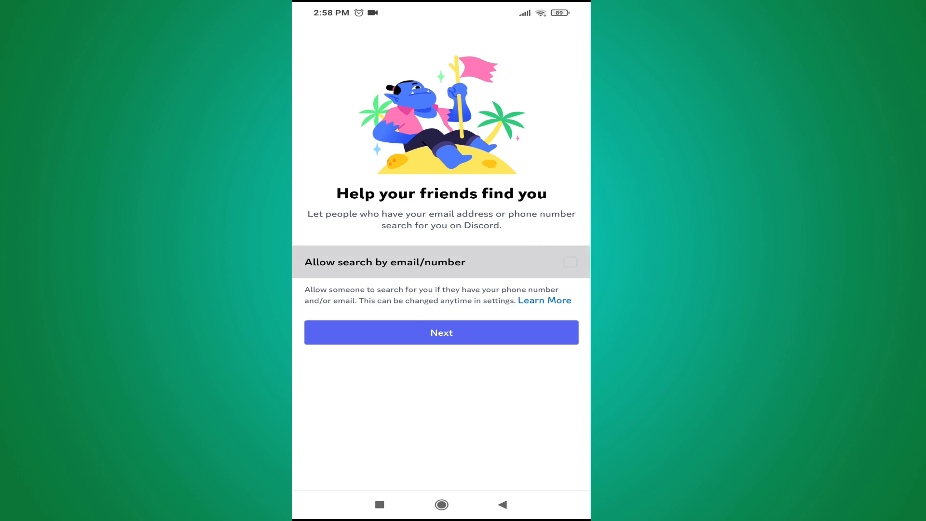
pyautogui.click(441, 332)
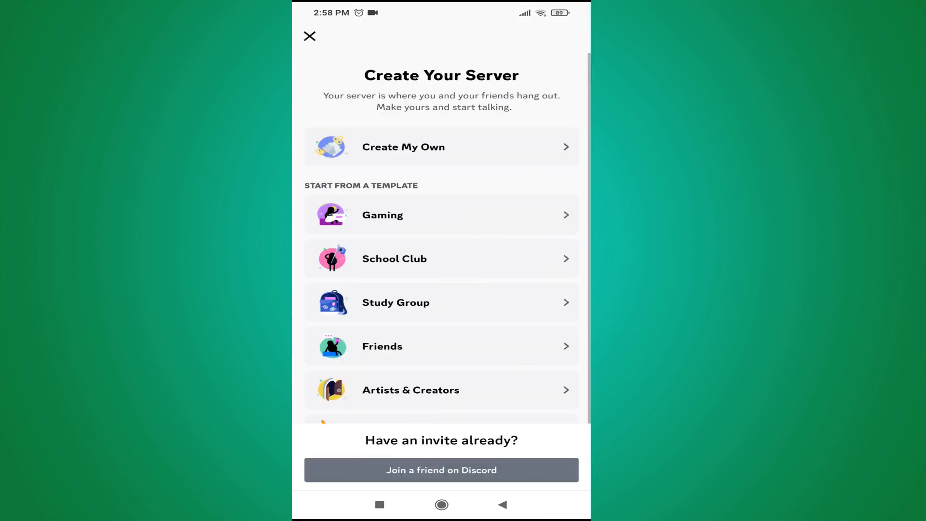
# Close the Create Your Server screen to land on the empty Direct Messages home.
pyautogui.scroll(-3)
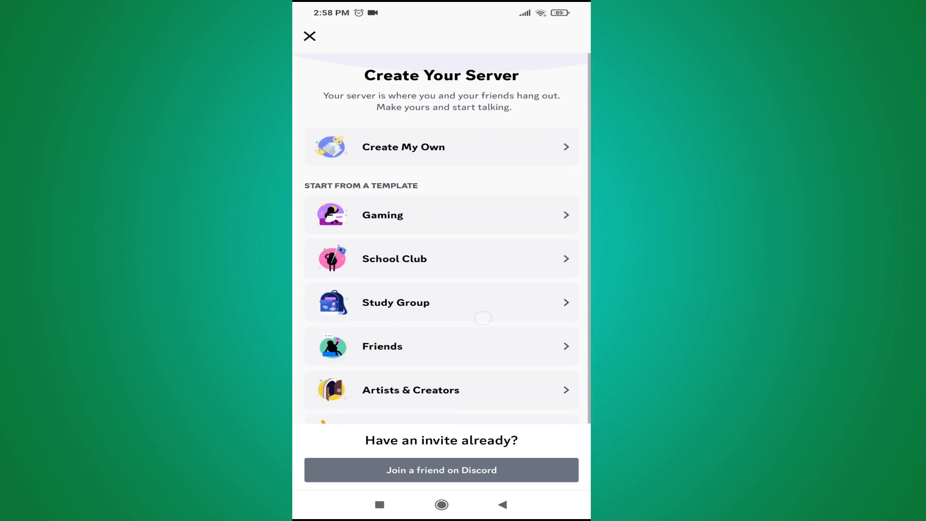
pyautogui.click(309, 36)
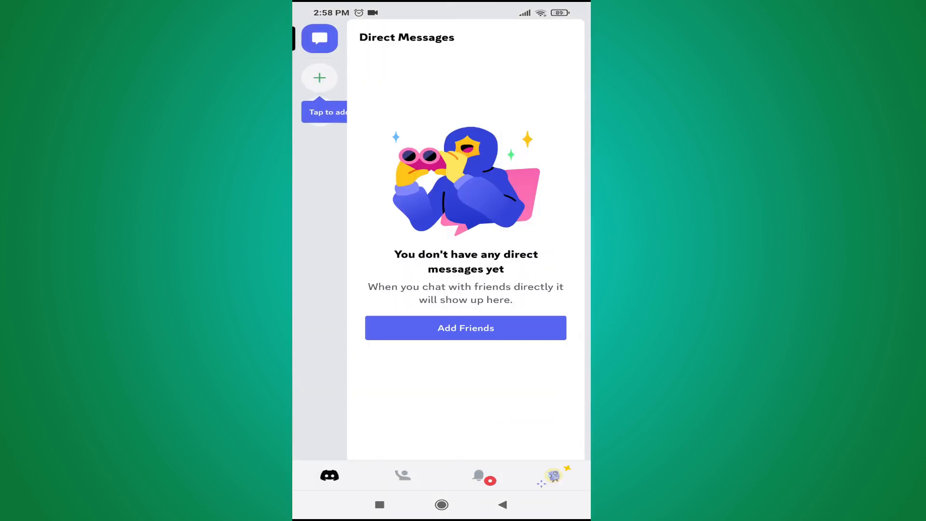